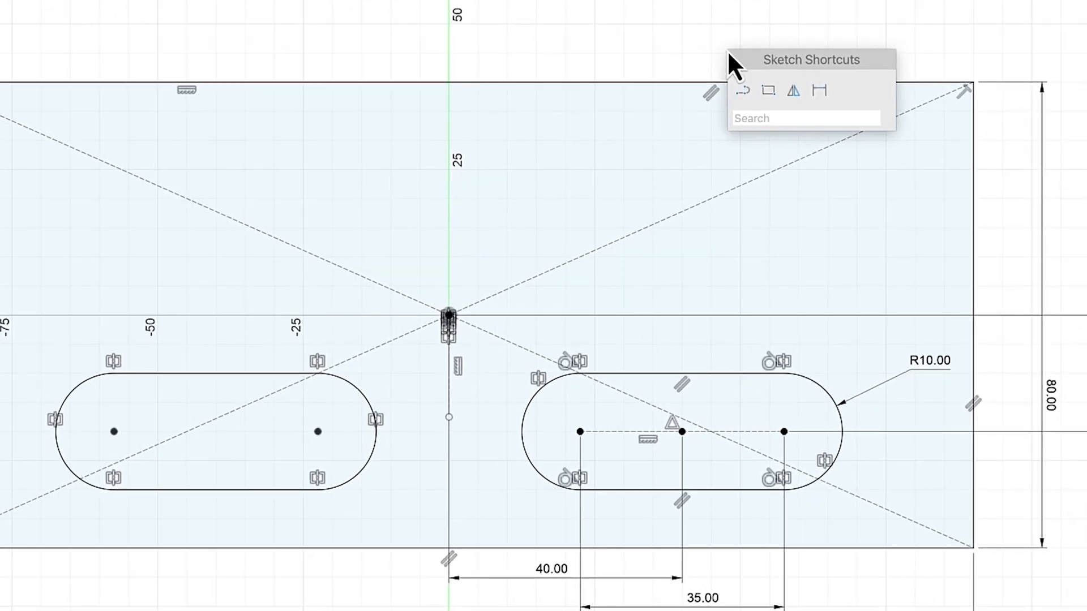
Step: Place a 10 mm Center Diameter Circle above the right slot via the 'center' shortcut search
text(center)
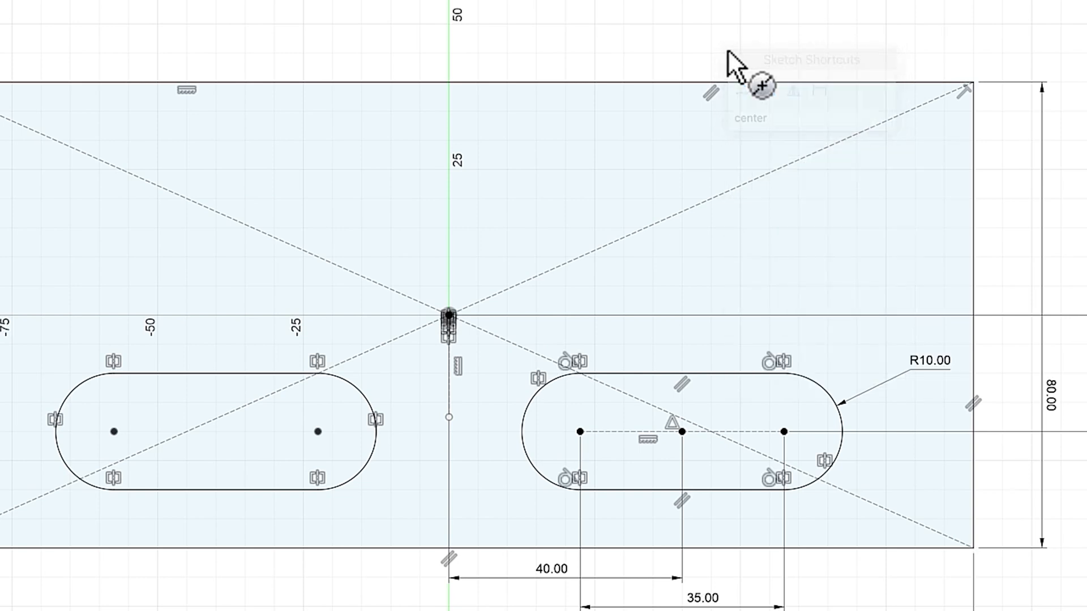
mouse_move(594, 197)
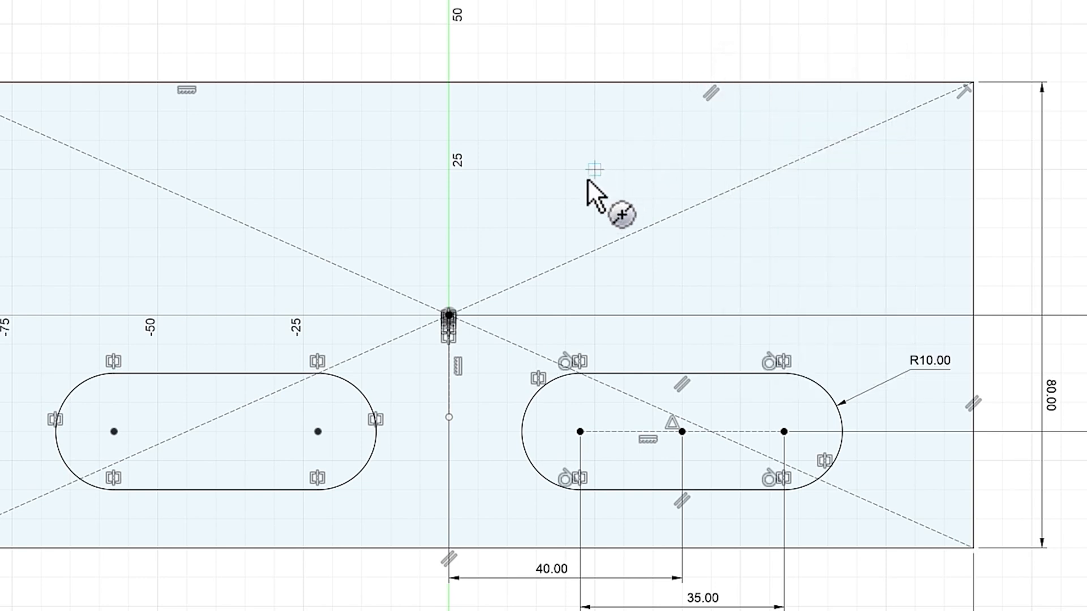
click(592, 170)
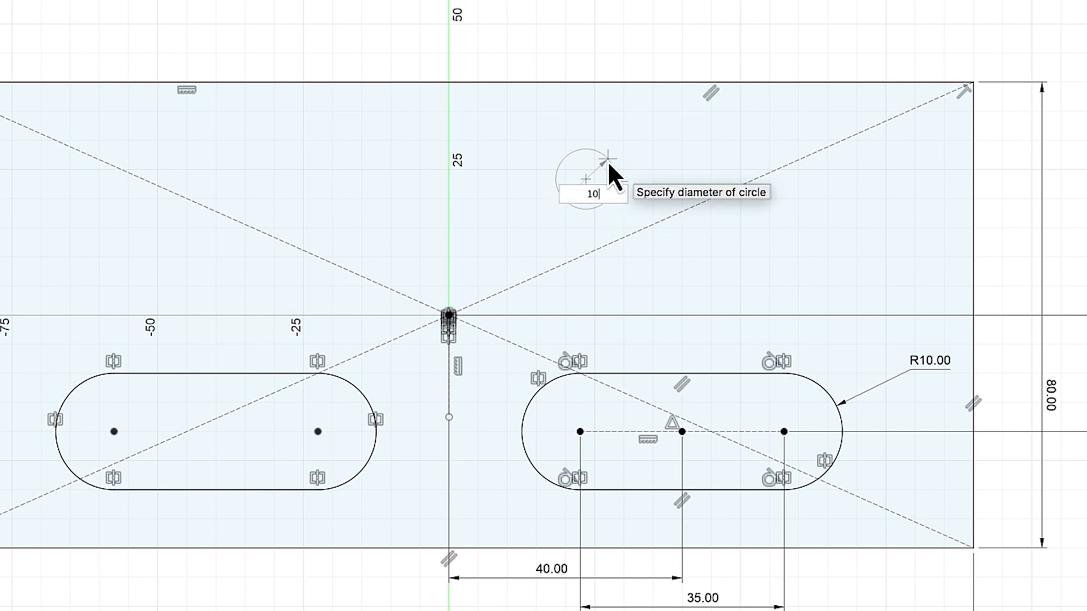
key(Return)
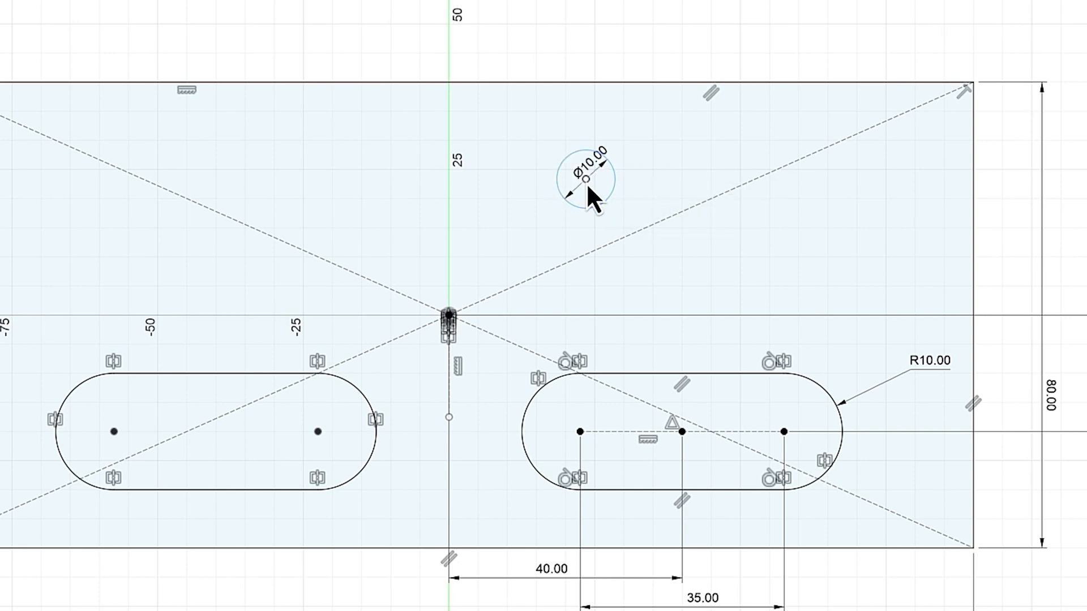
scroll(down, 3)
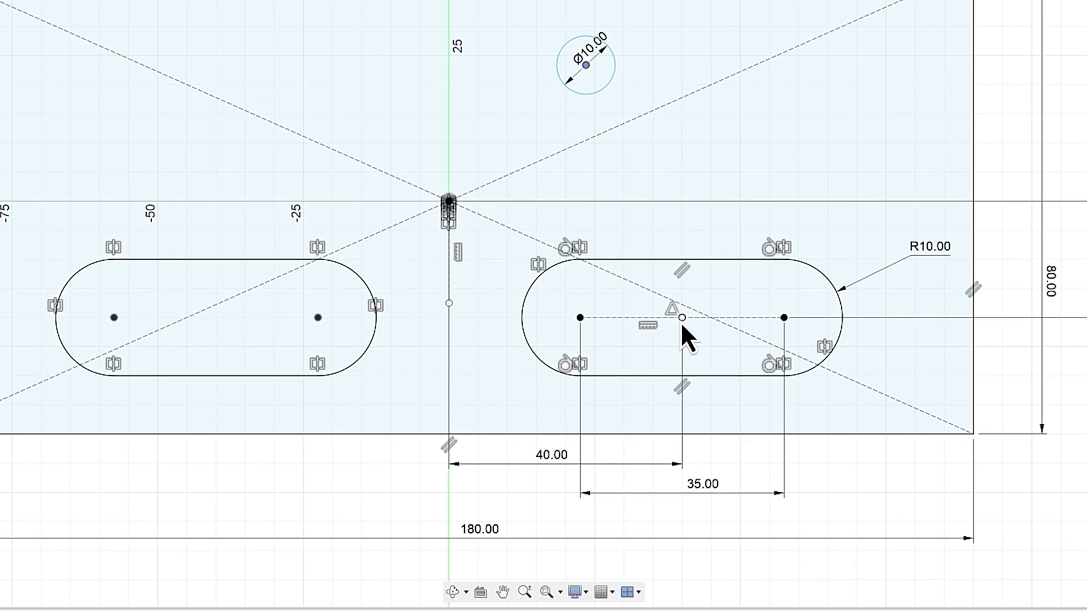
Step: Apply a Horizontal/Vertical constraint between the circle centre and the right slot's midpoint
right_click(682, 333)
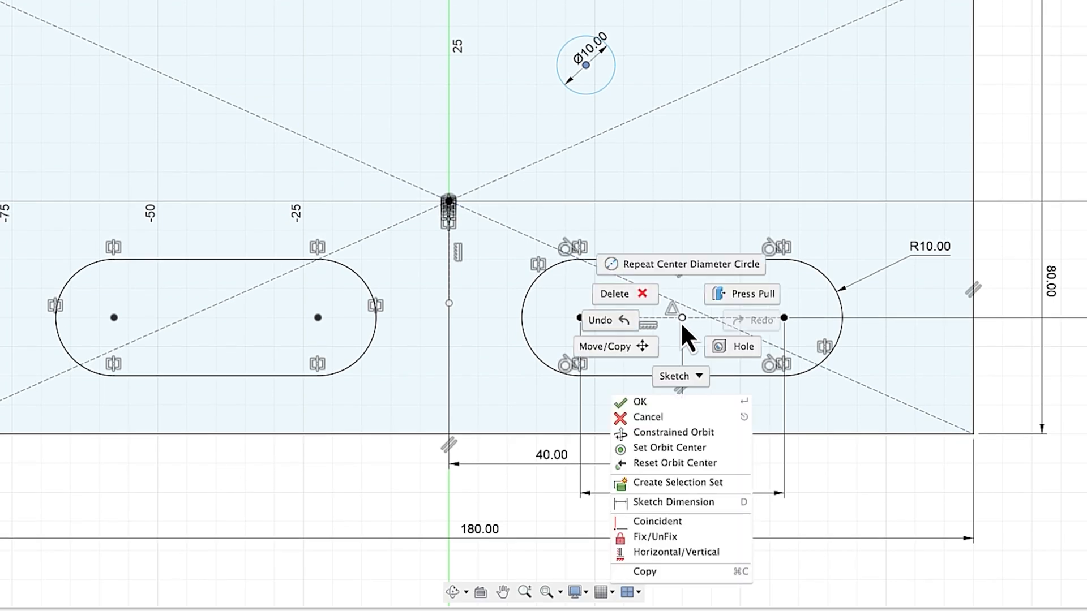
mouse_move(679, 482)
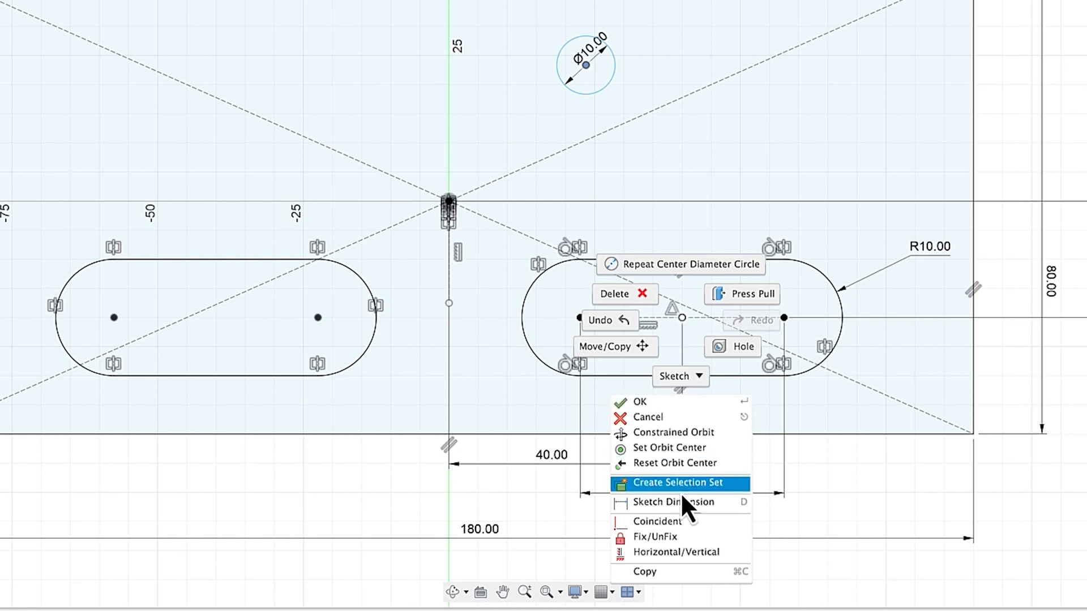
click(669, 501)
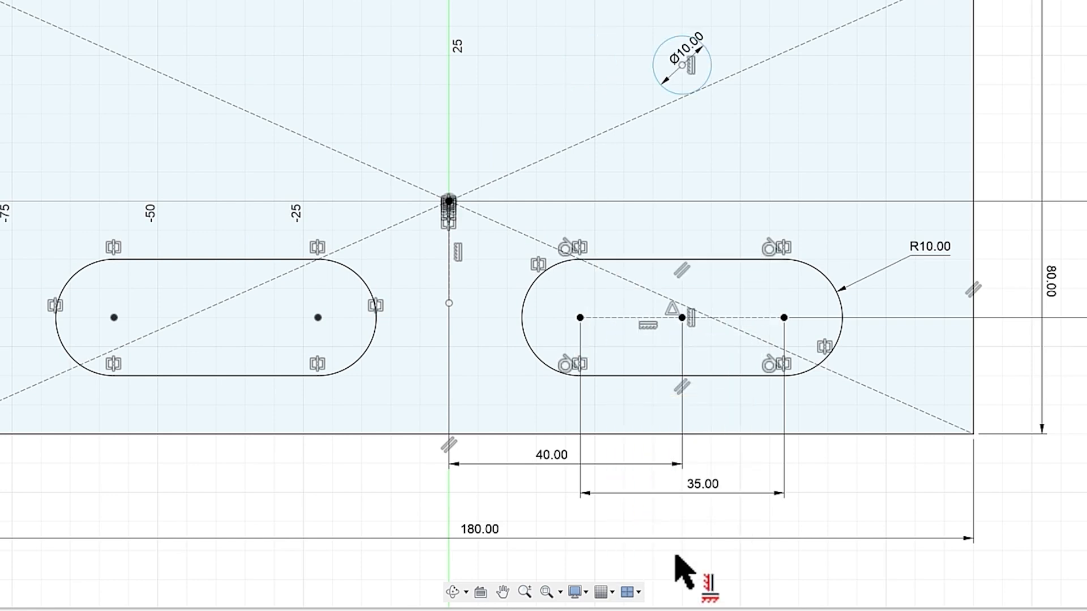
mouse_move(683, 572)
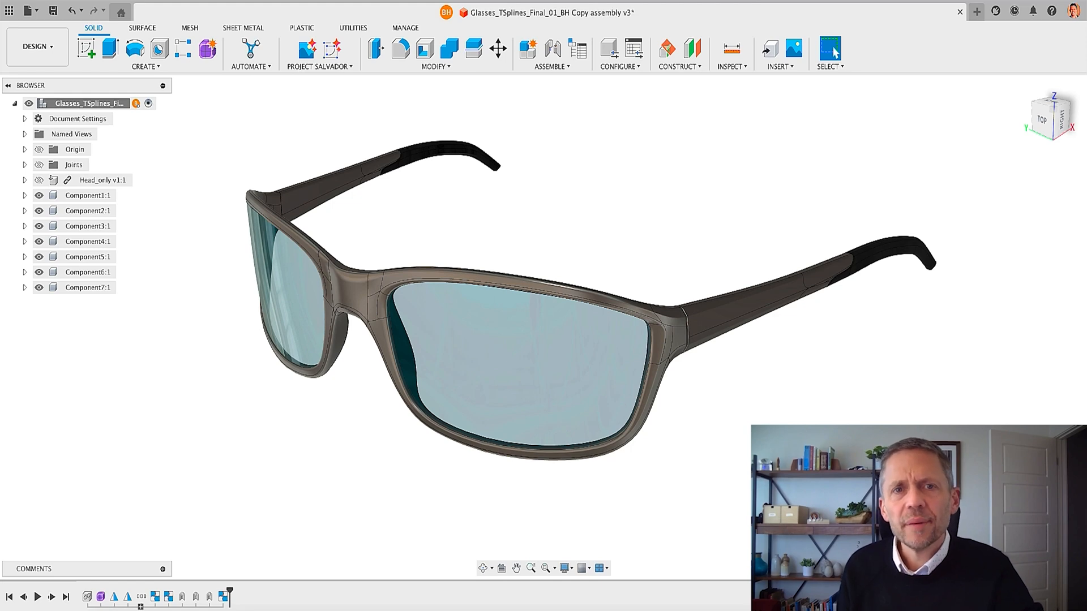
mouse_move(931, 102)
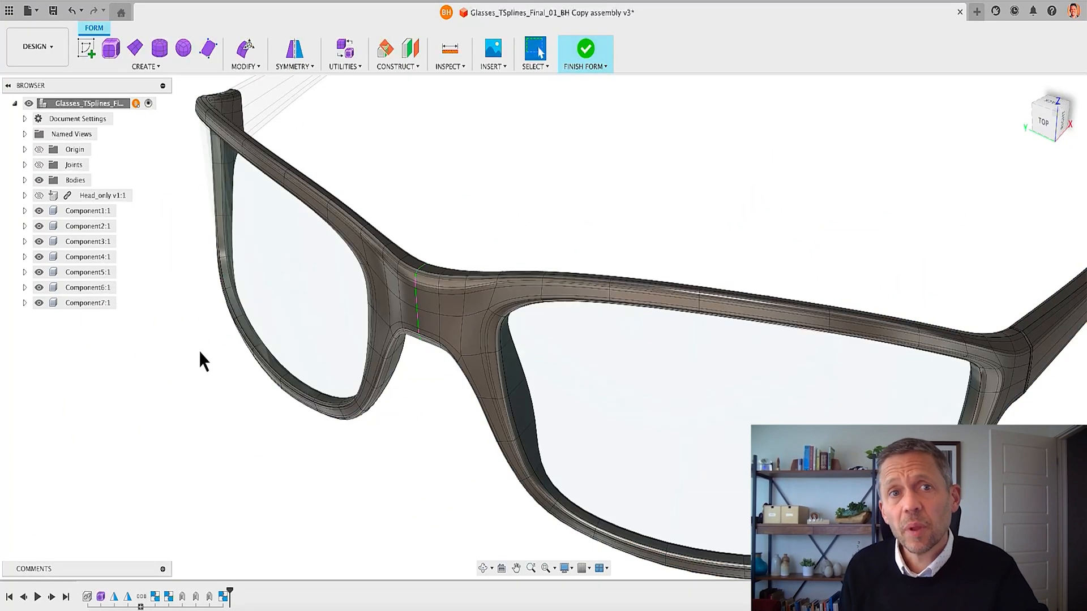
mouse_move(408, 204)
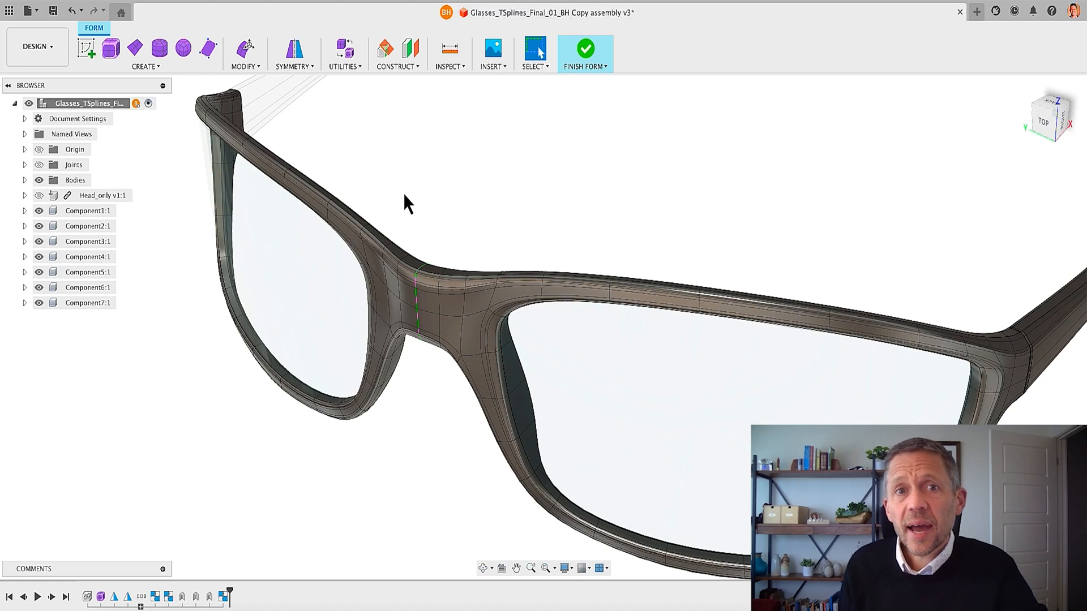
Step: Edit Form on four bridge faces, offsetting them about 1.041 mm, and finish the form
click(419, 323)
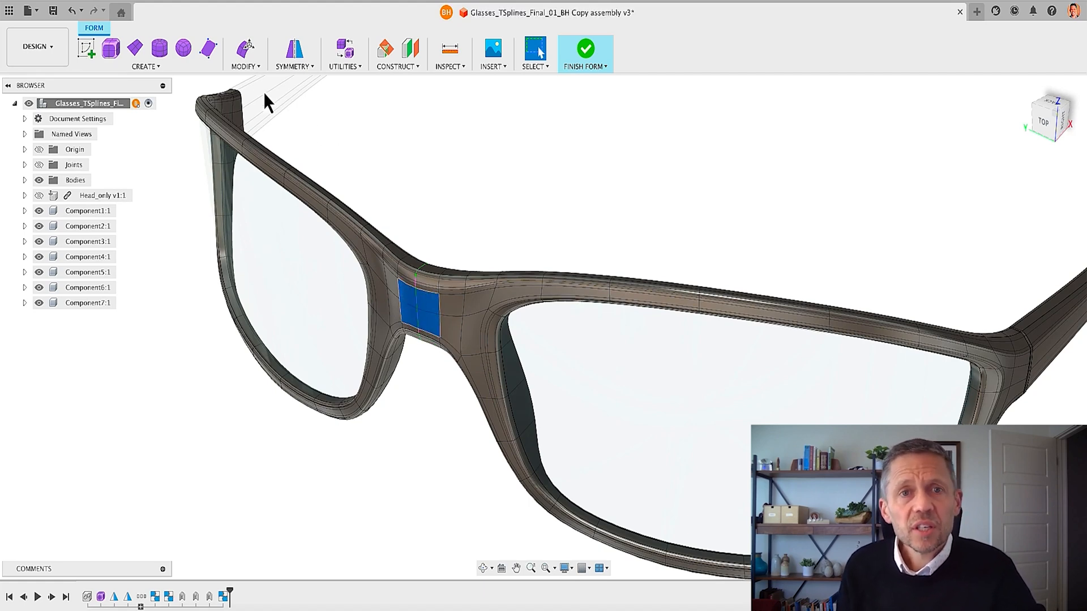
click(244, 48)
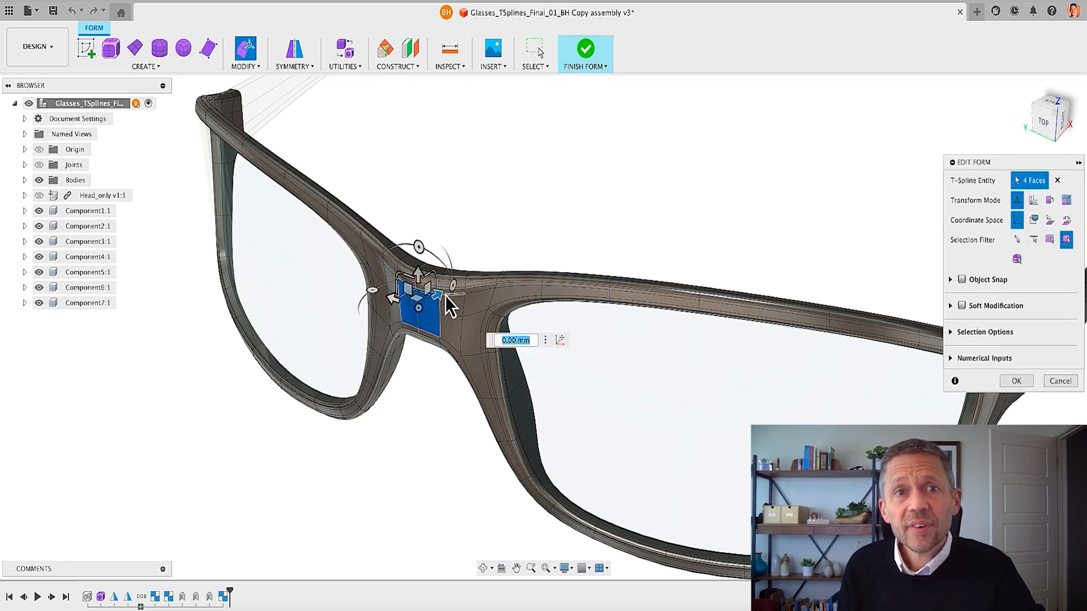
mouse_move(446, 308)
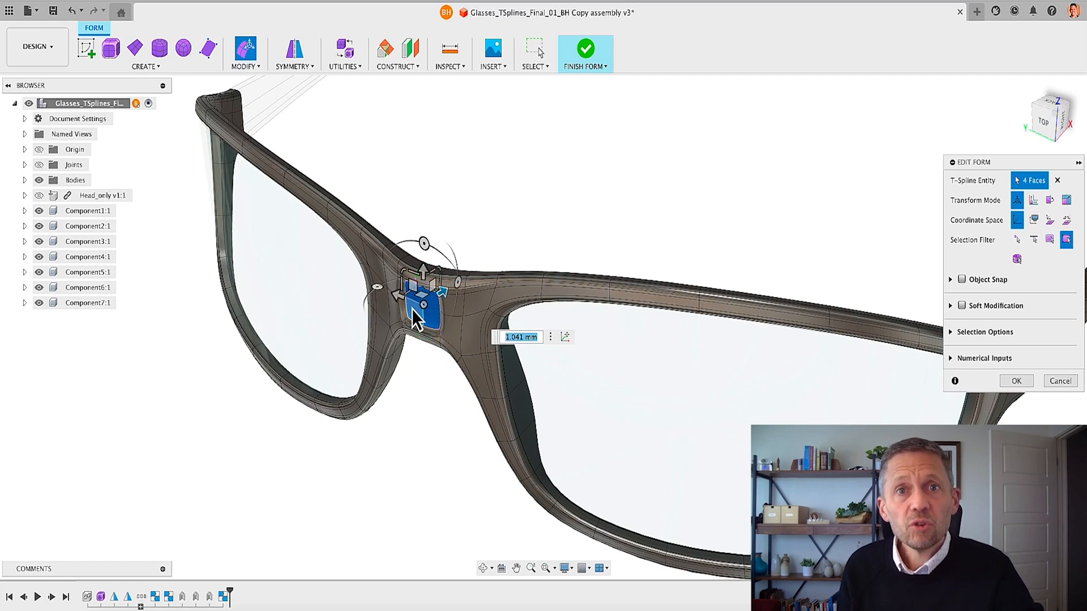
click(1017, 381)
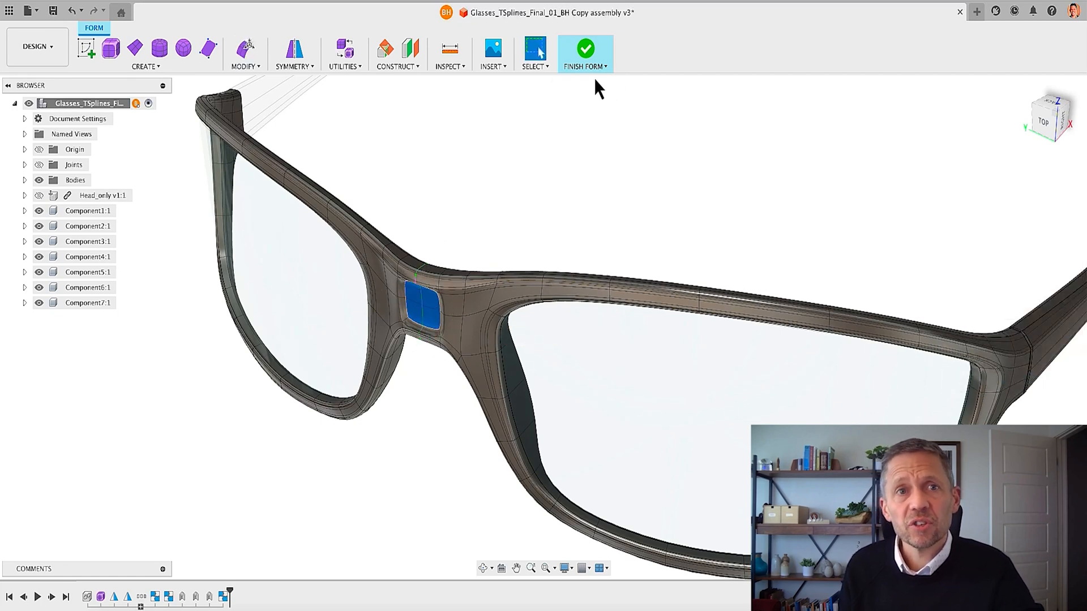
click(584, 54)
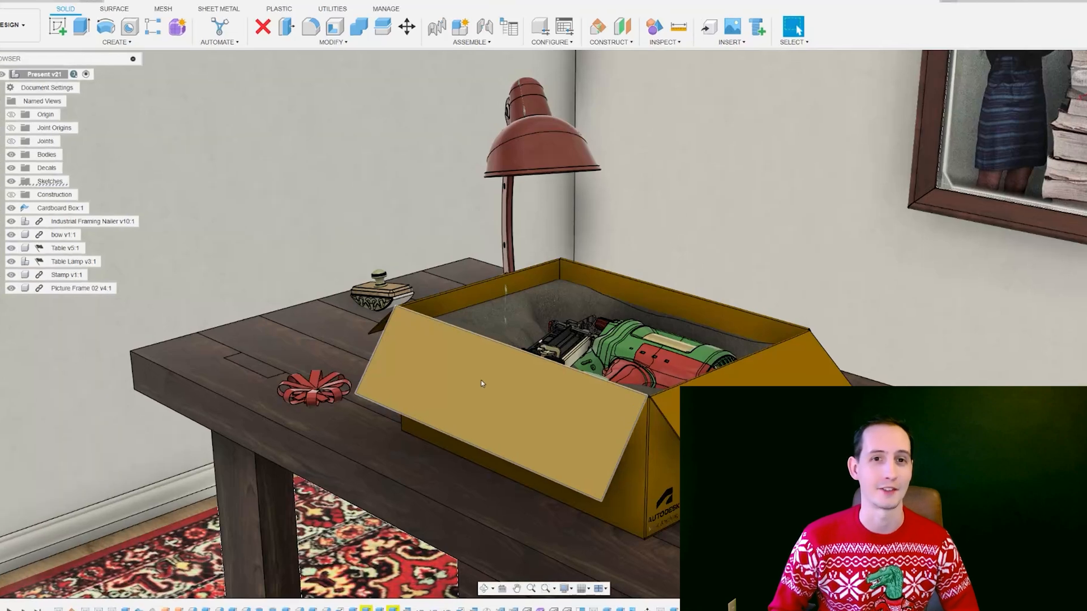
right_click(483, 383)
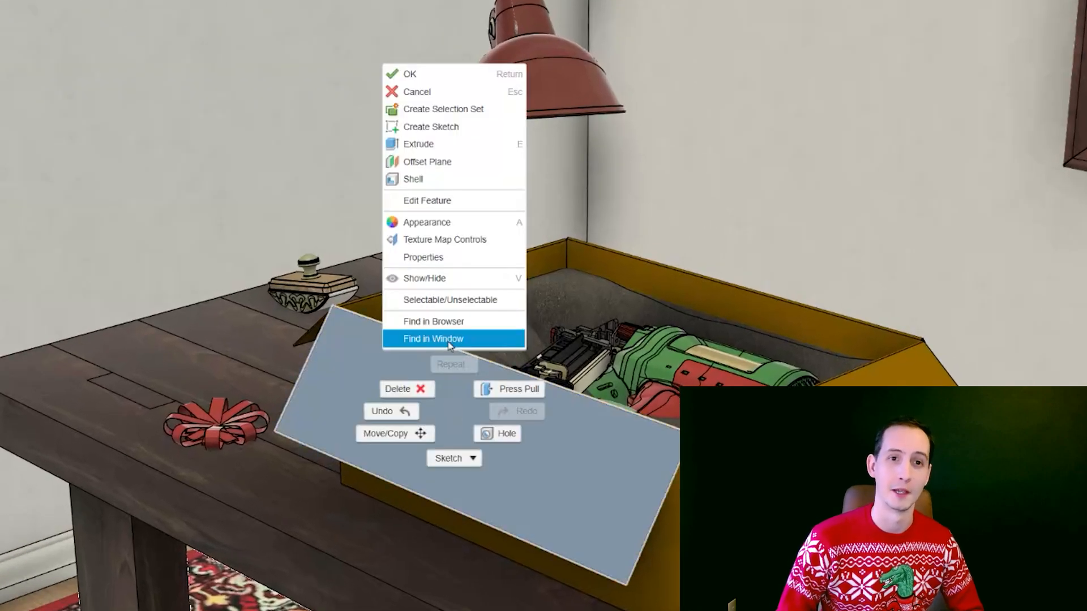
mouse_move(506, 388)
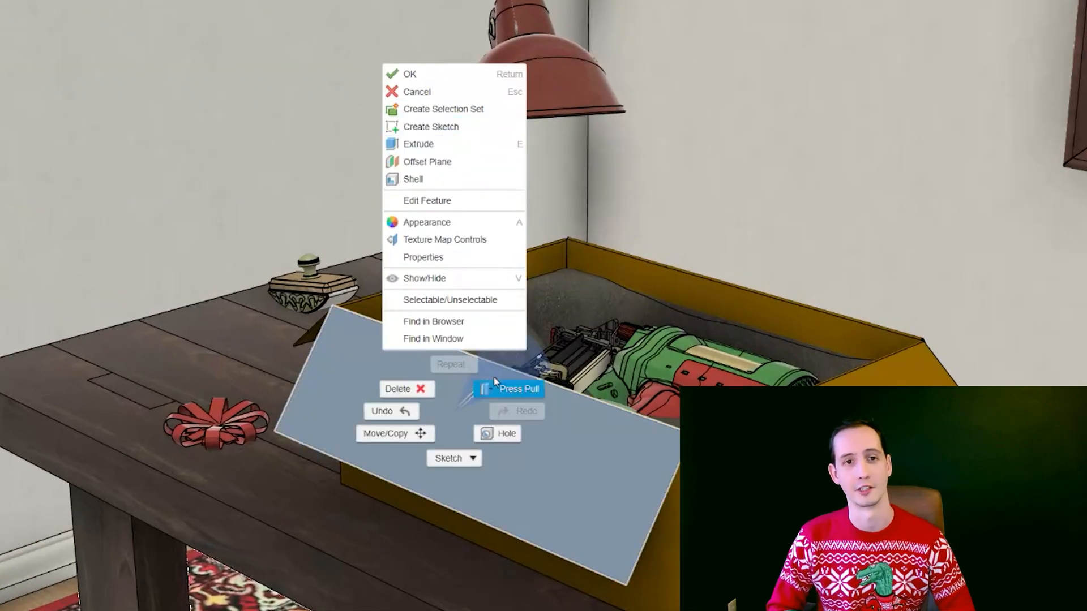
mouse_move(441, 415)
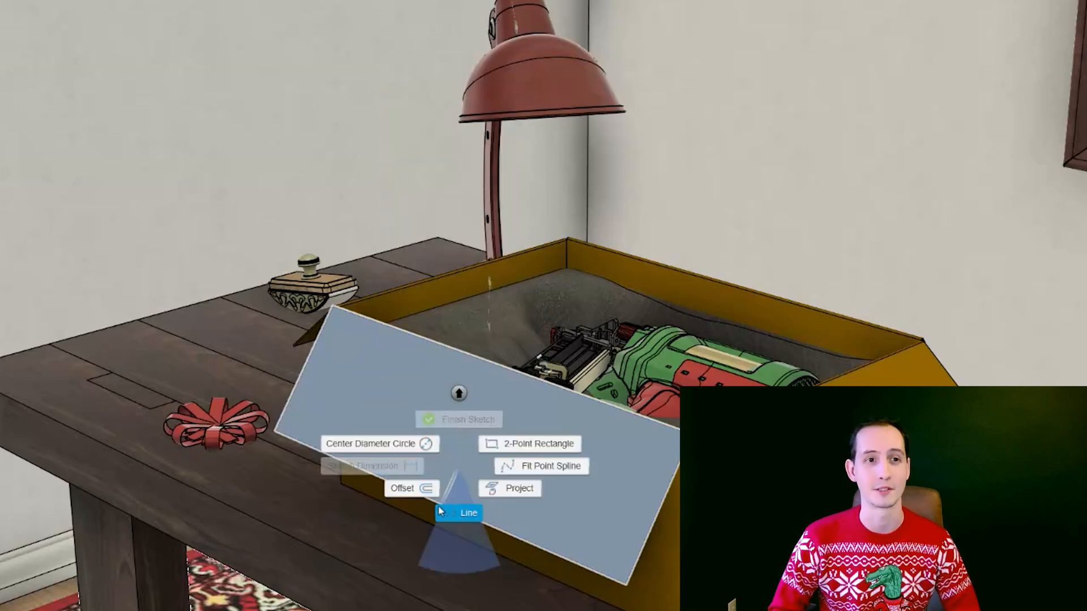
mouse_move(452, 468)
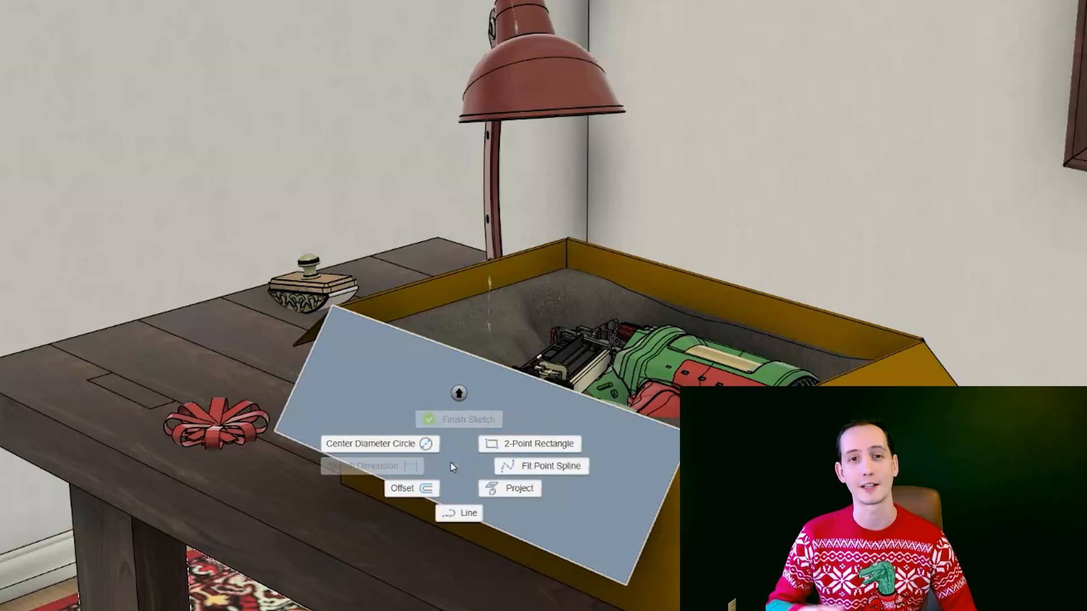
click(459, 419)
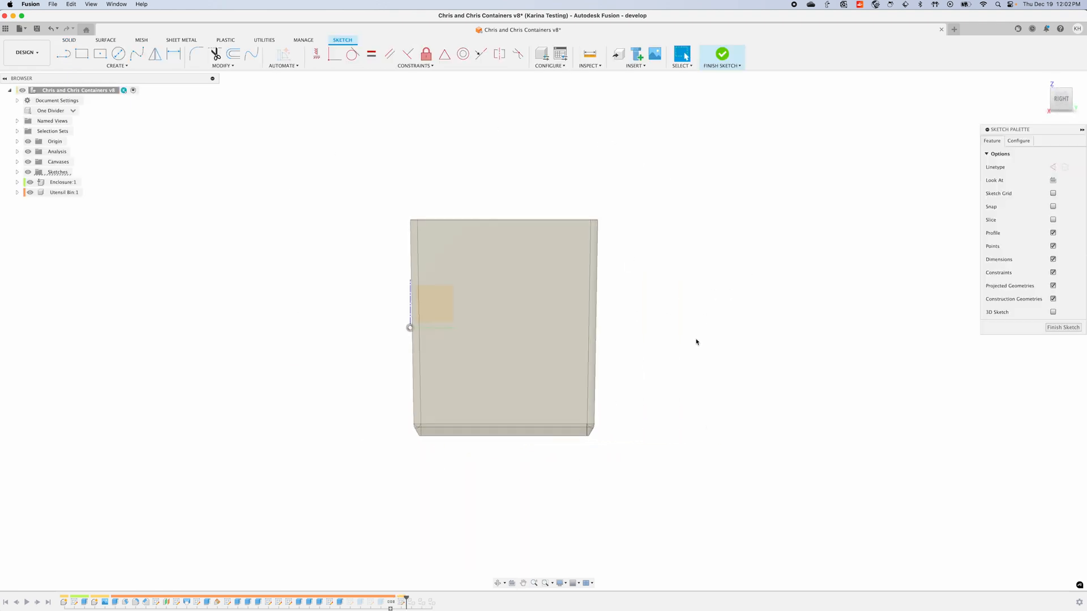
mouse_move(733, 325)
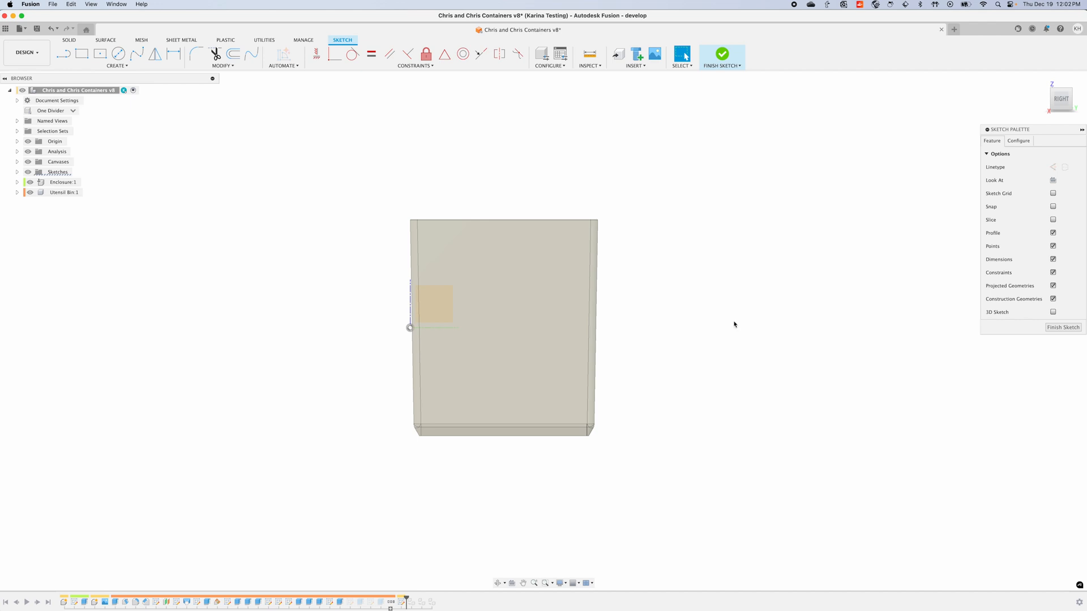
mouse_move(937, 240)
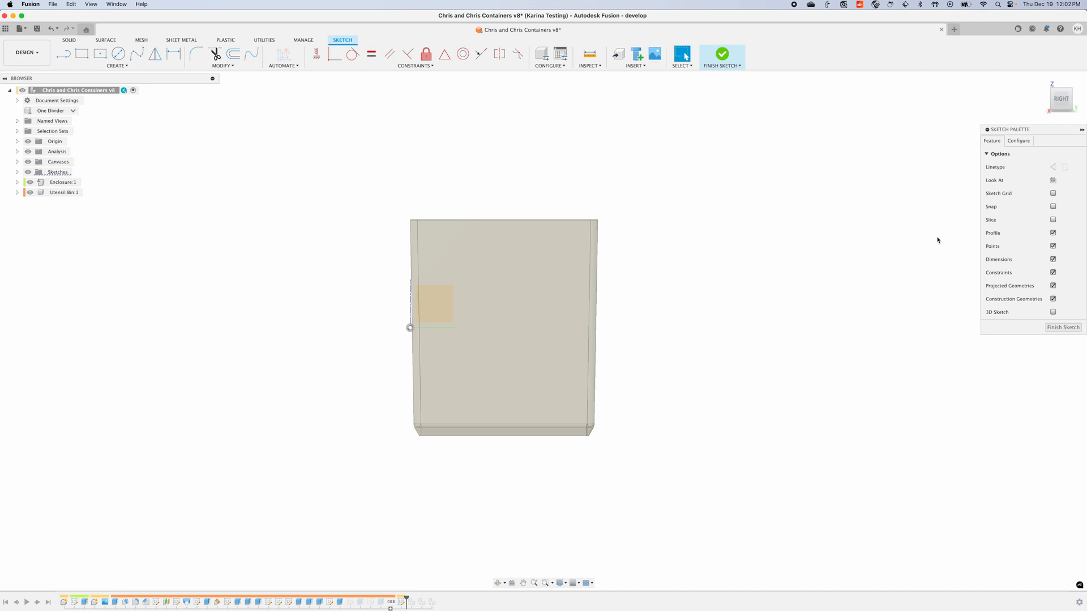
mouse_move(1051, 219)
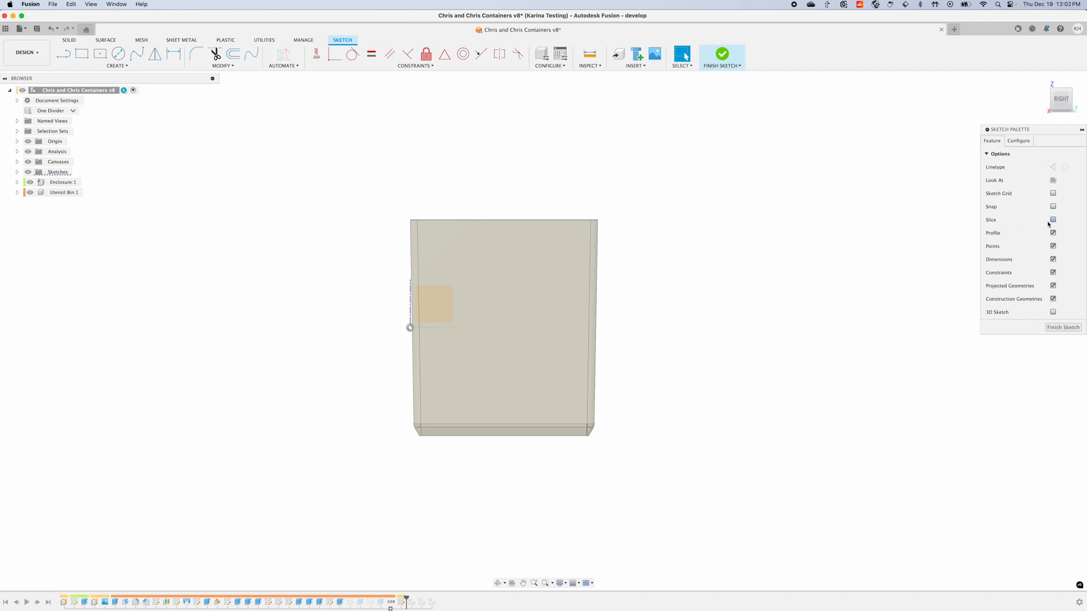
Step: Enable Slice in the Sketch Palette to reveal the enclosure interior, then finish the sketch
click(1053, 219)
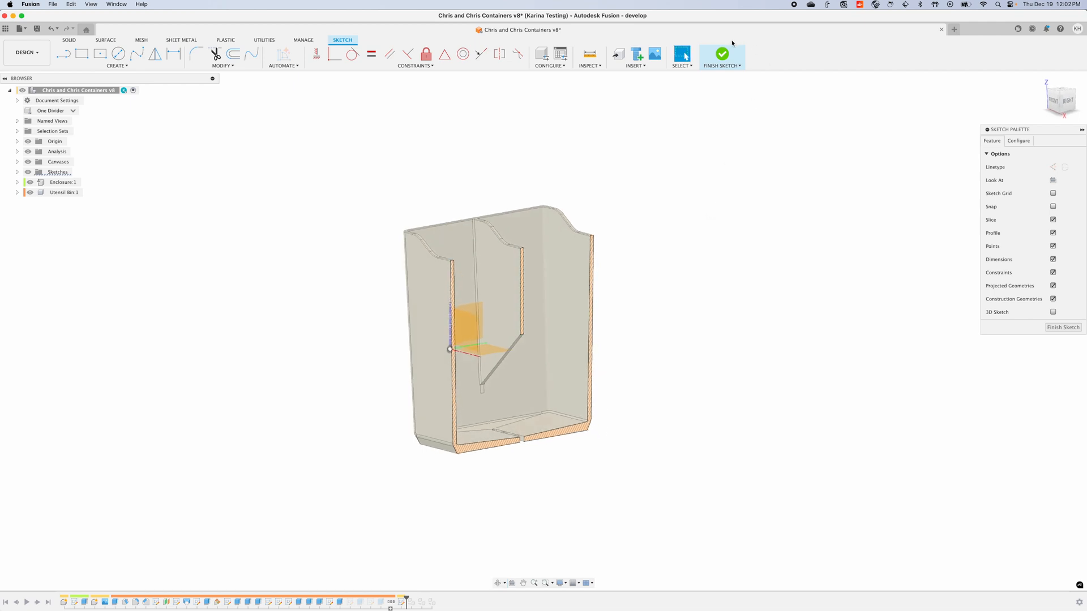
click(721, 56)
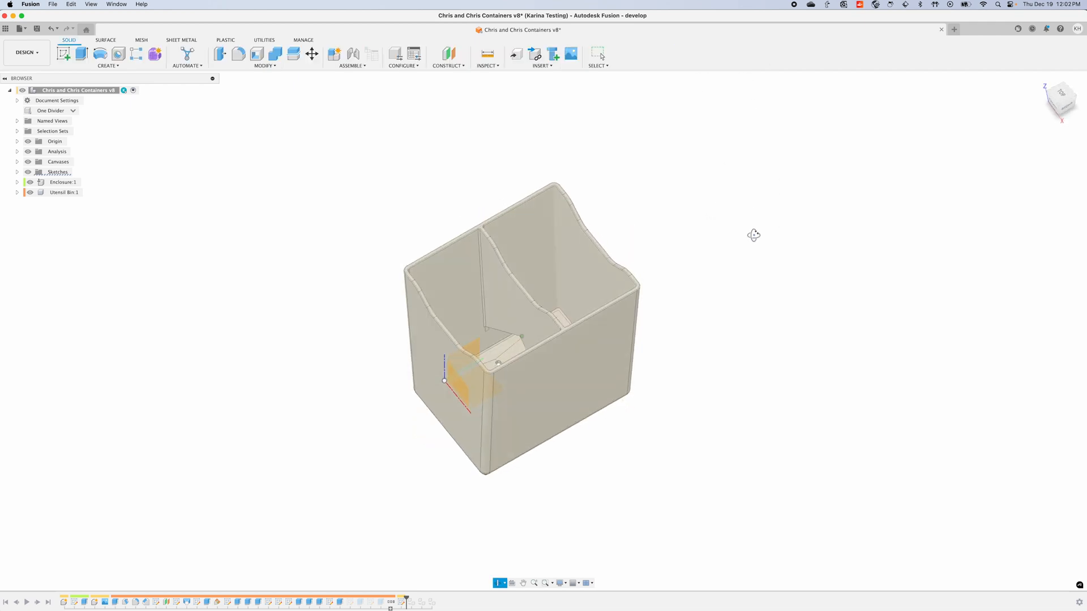